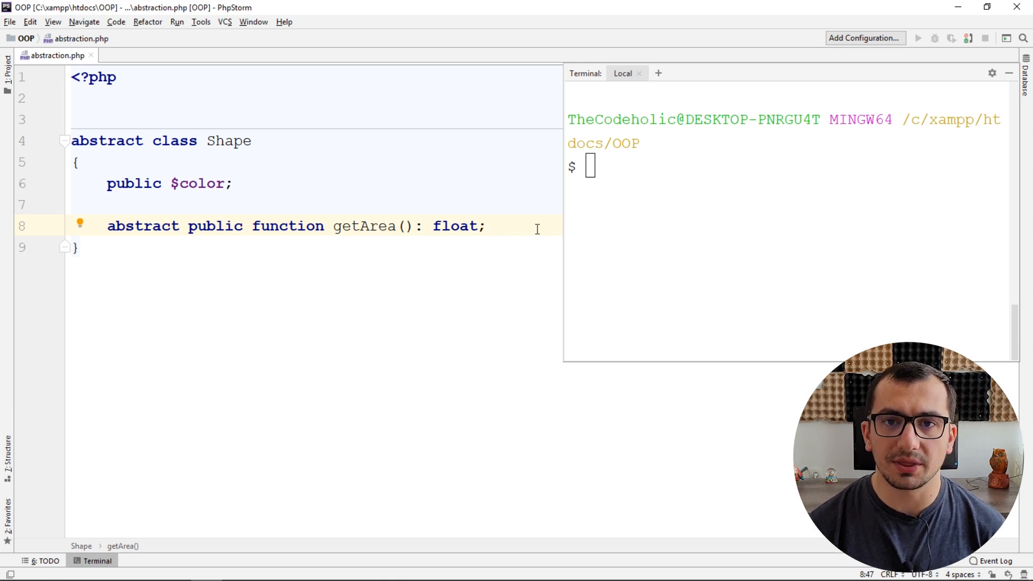
Add a public getColor() getter to the abstract Shape class returning the color property
key(Enter)
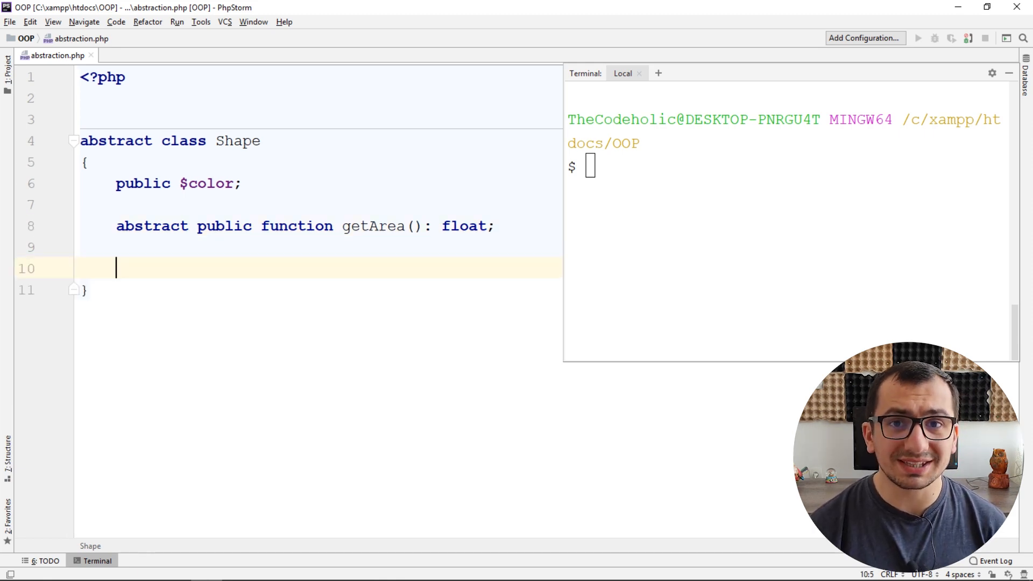
text(public function getColor()
text(return $this->color;)
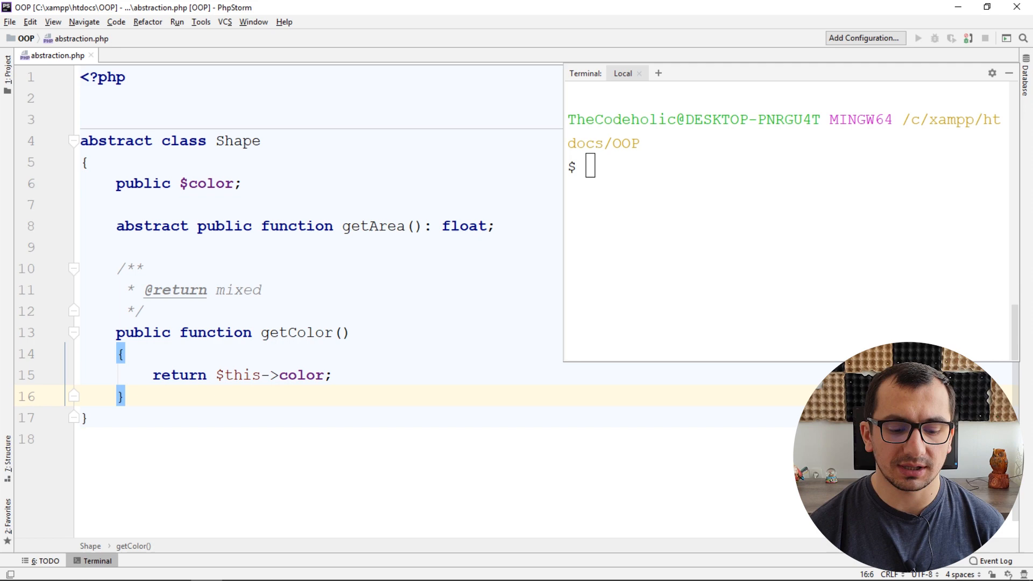
Declare class Triangle extends Shape and generate its getArea(): float method stub
text(class)
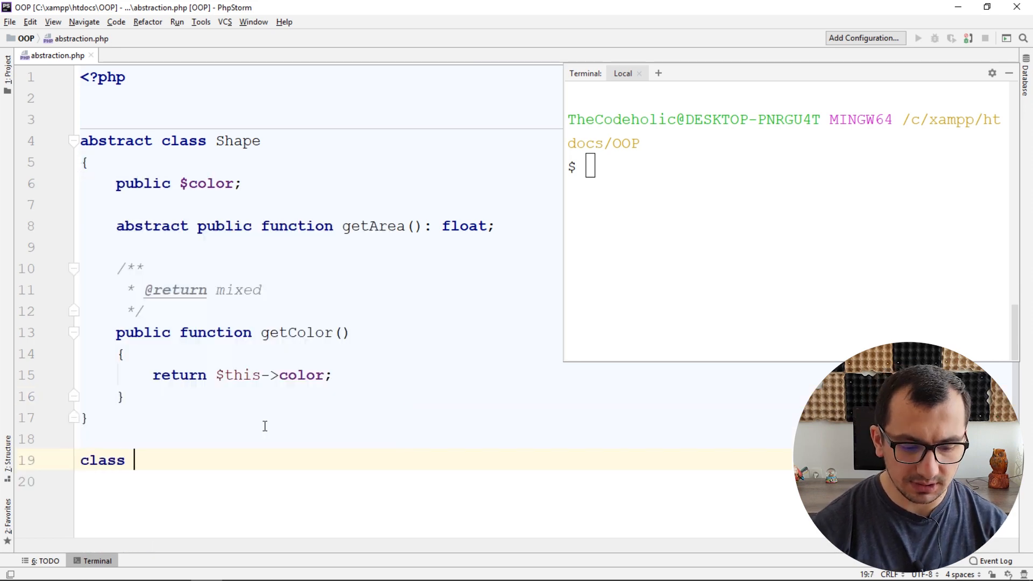
text(Triangl)
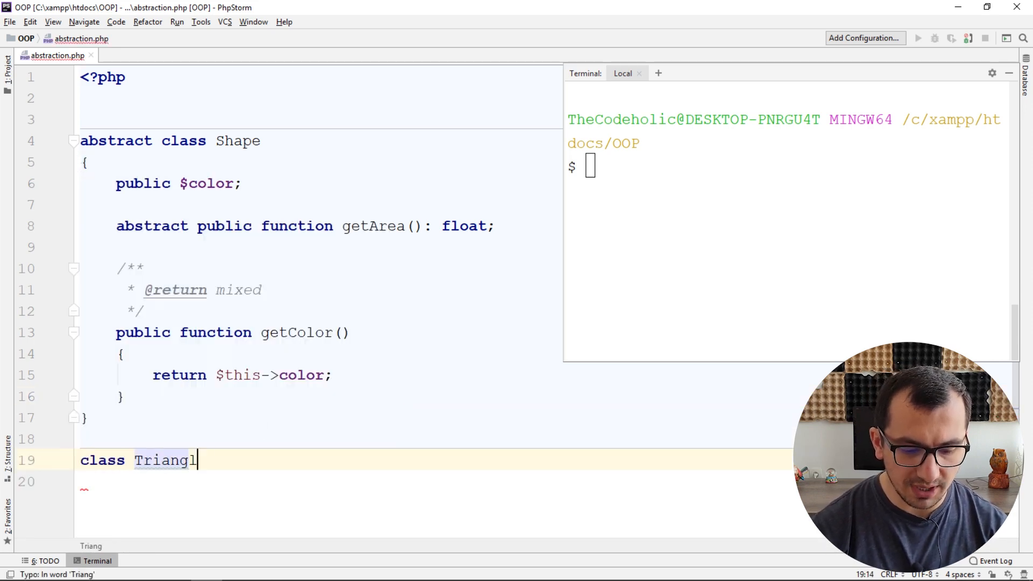
text(e extends)
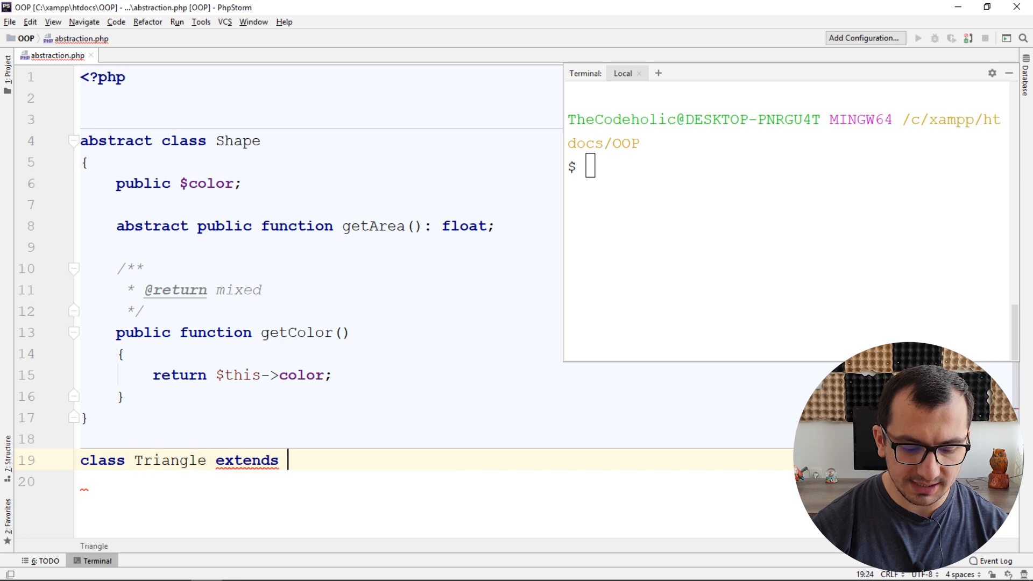
text(Shape)
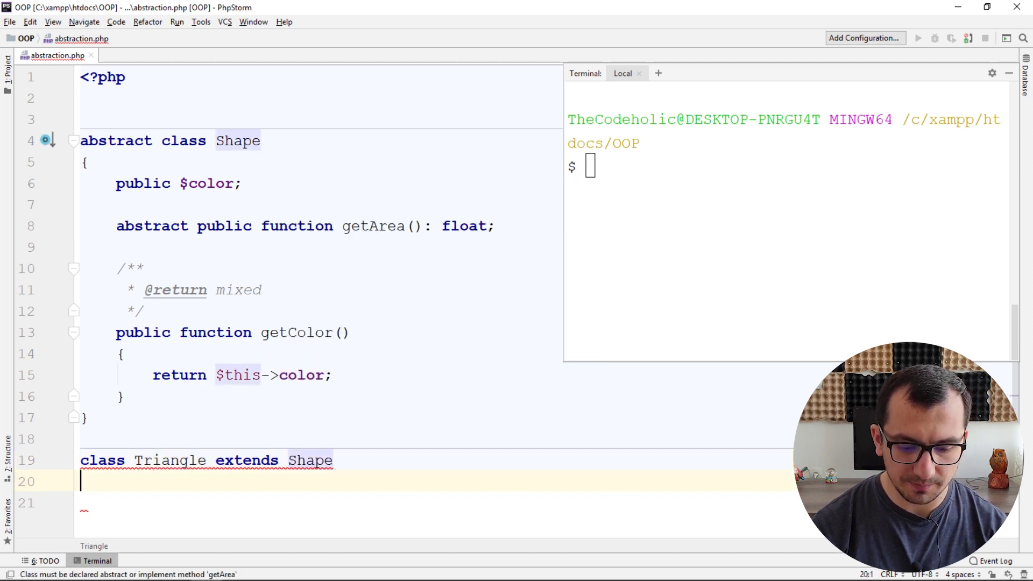
text({)
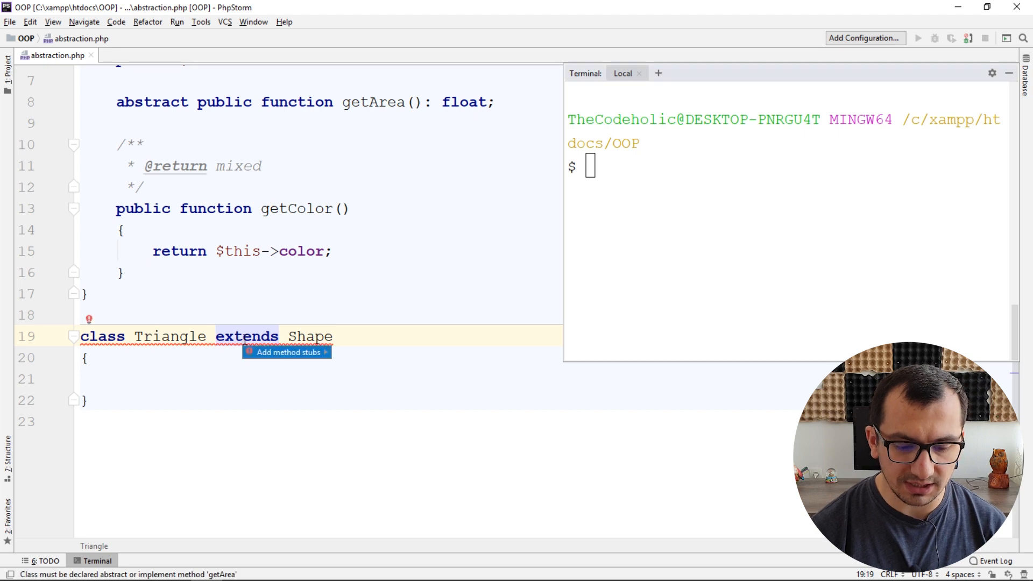
click(286, 352)
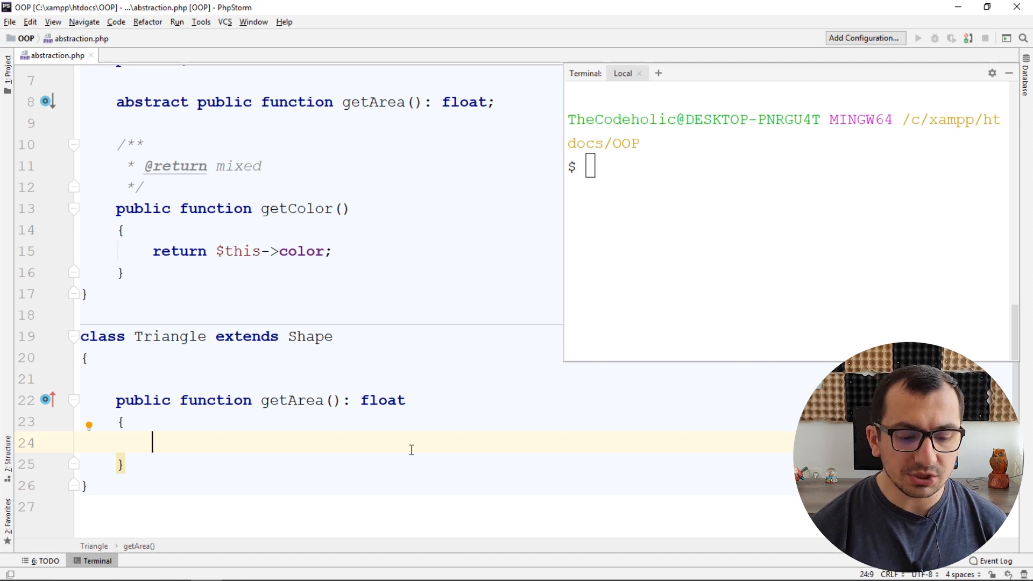
click(275, 374)
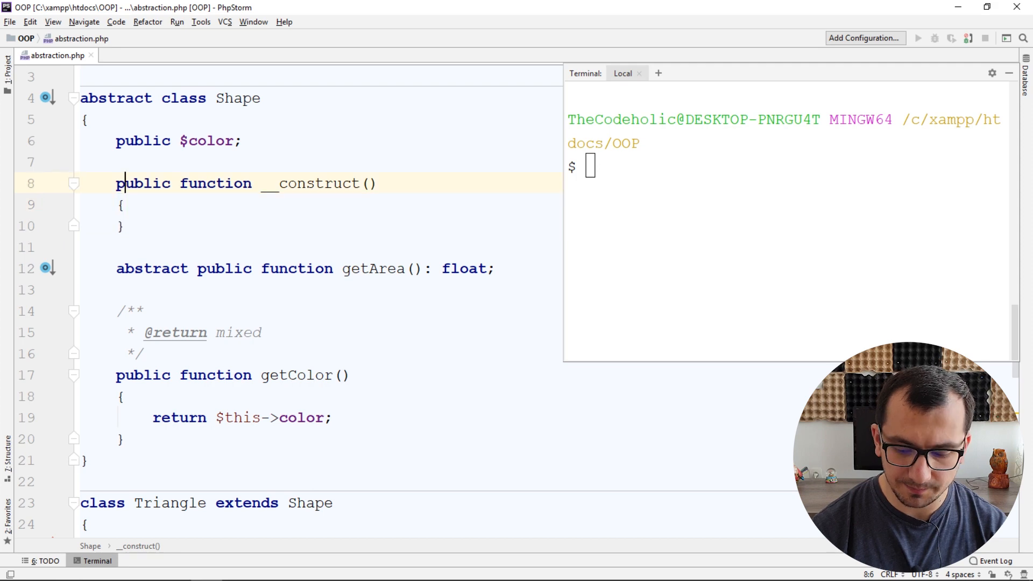
Give Shape a __construct($color) storing the color, then instantiate $t = new Triangle("red")
text($color)
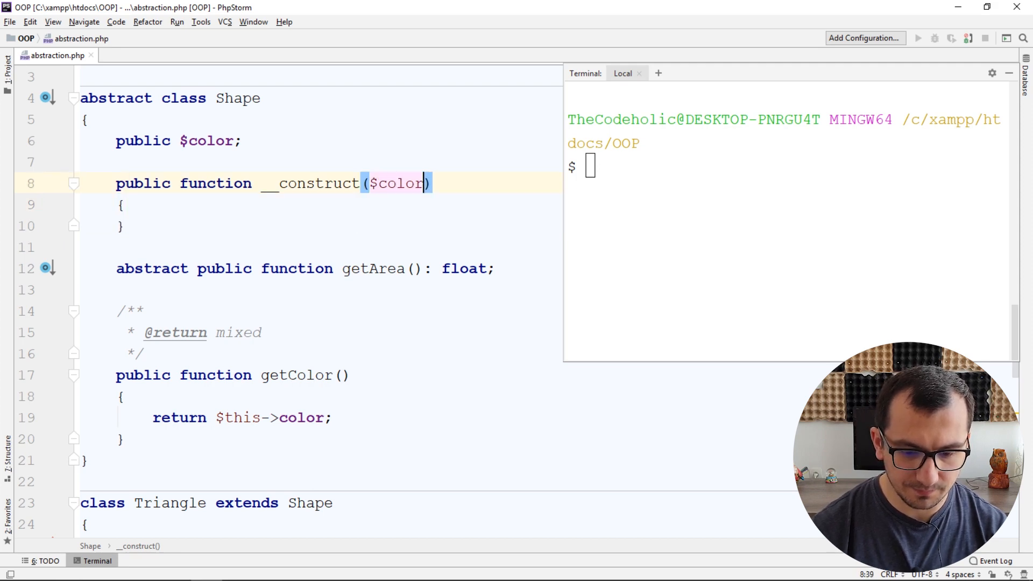
text($this)
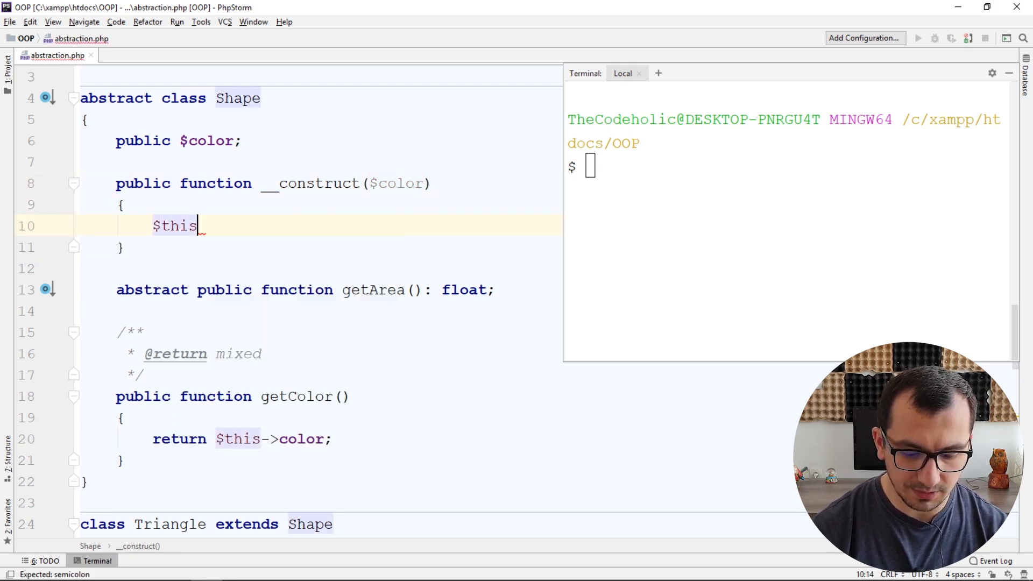
text(->color = $co)
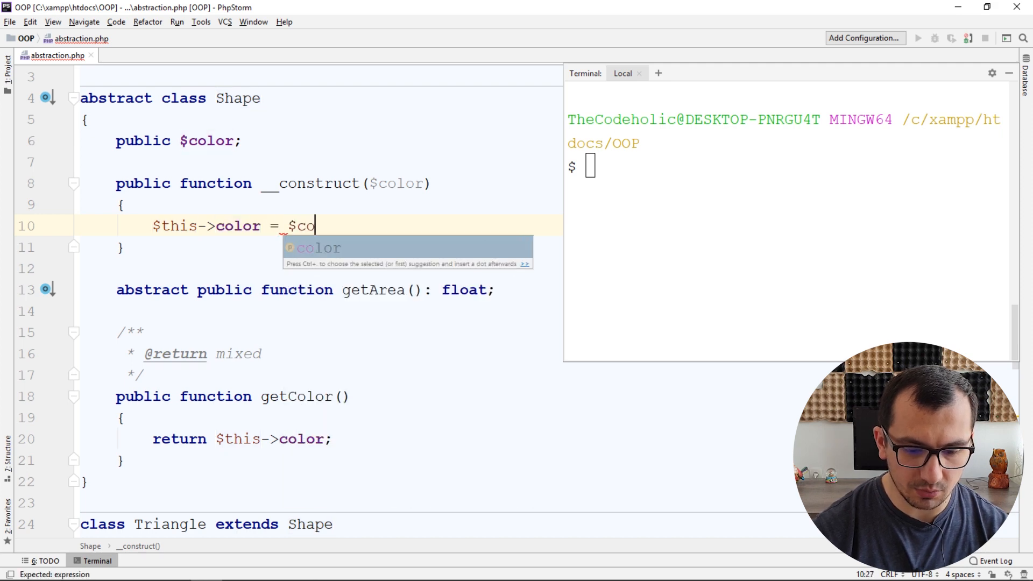
scroll(down, 3)
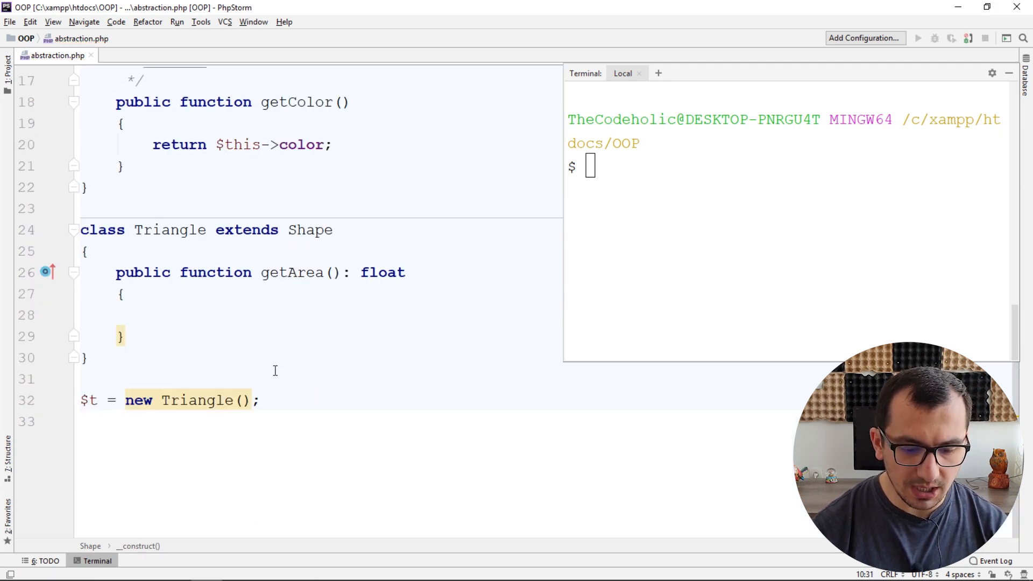
text(color: "")
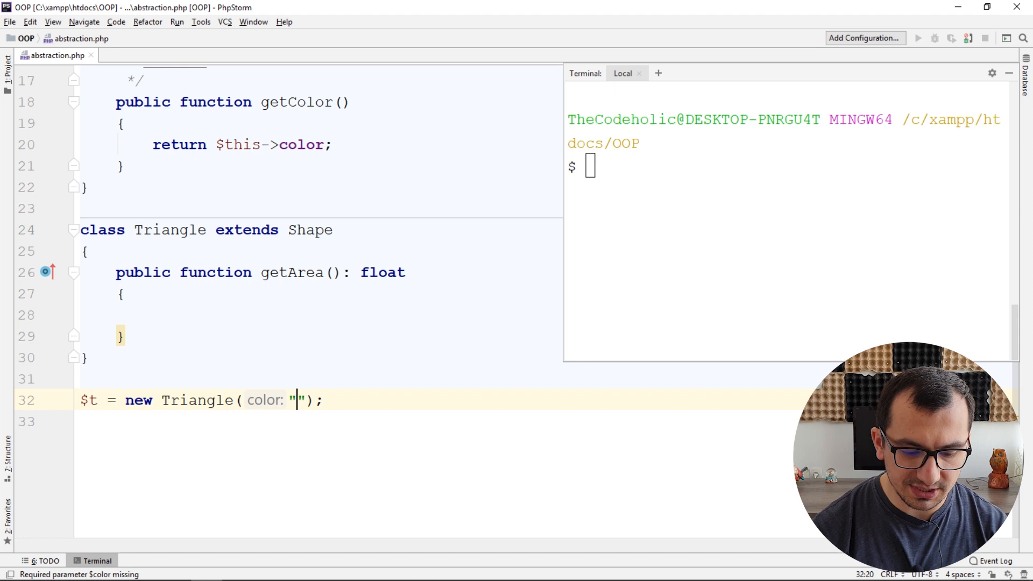
text(red)
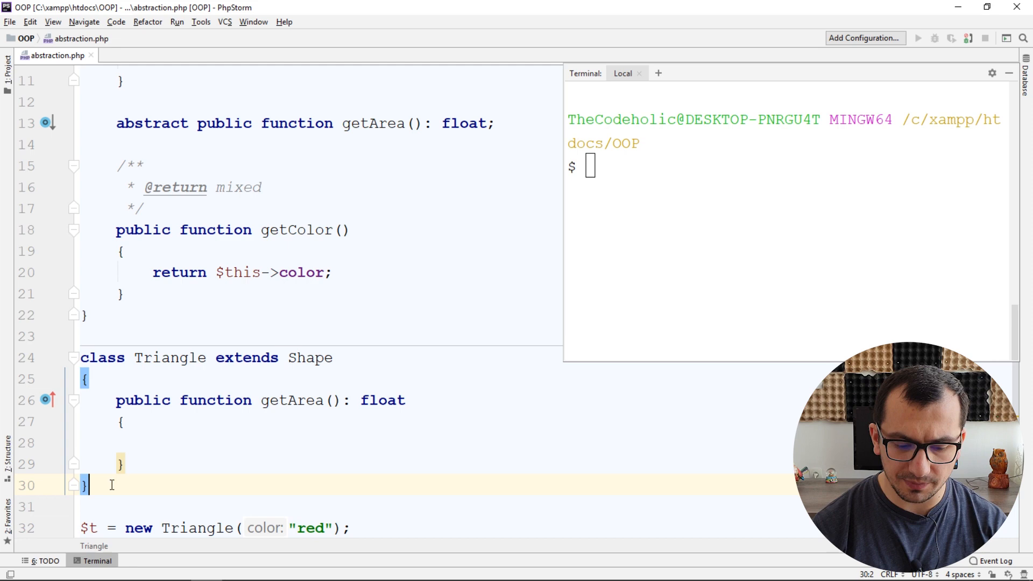
Add Circle and Rectangle classes extending Shape, each with a getArea stub
text(class Cir)
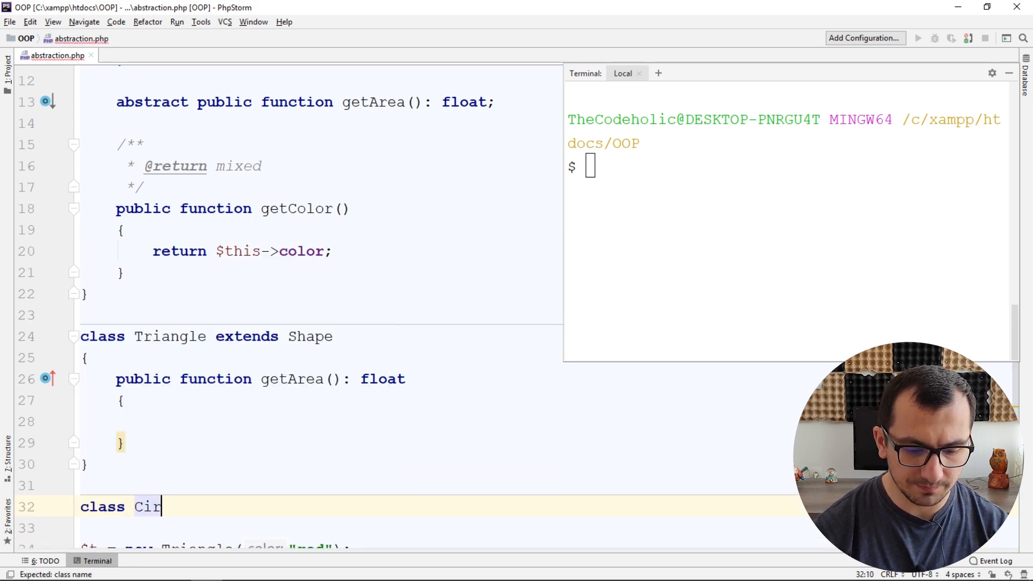
text(lce extends)
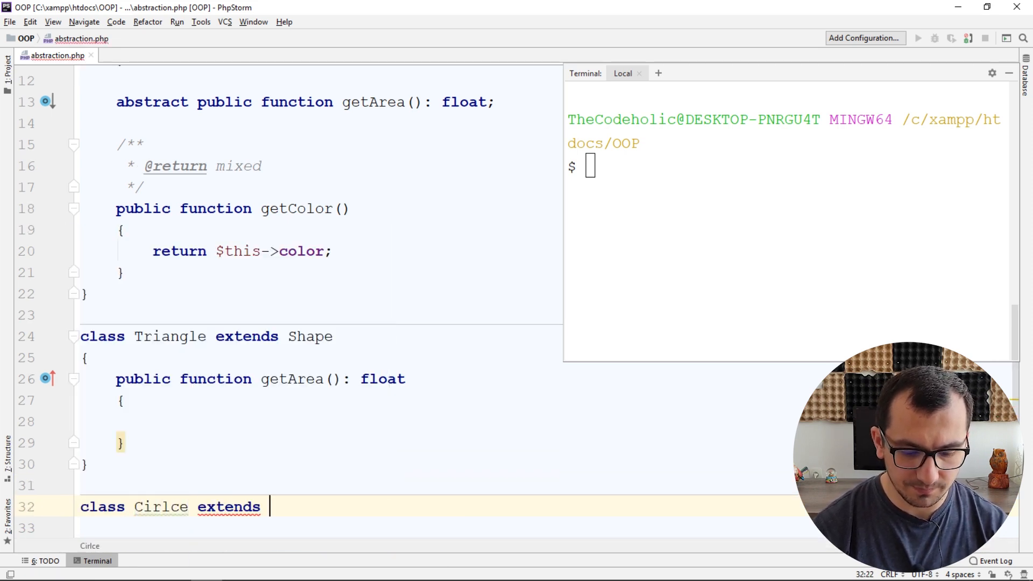
text(Shape)
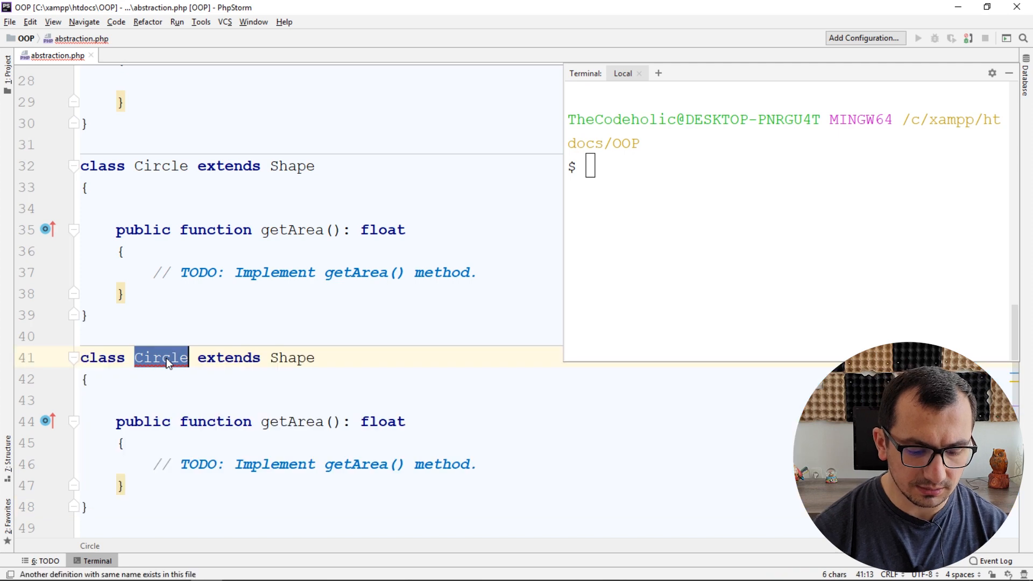
text(Rectan)
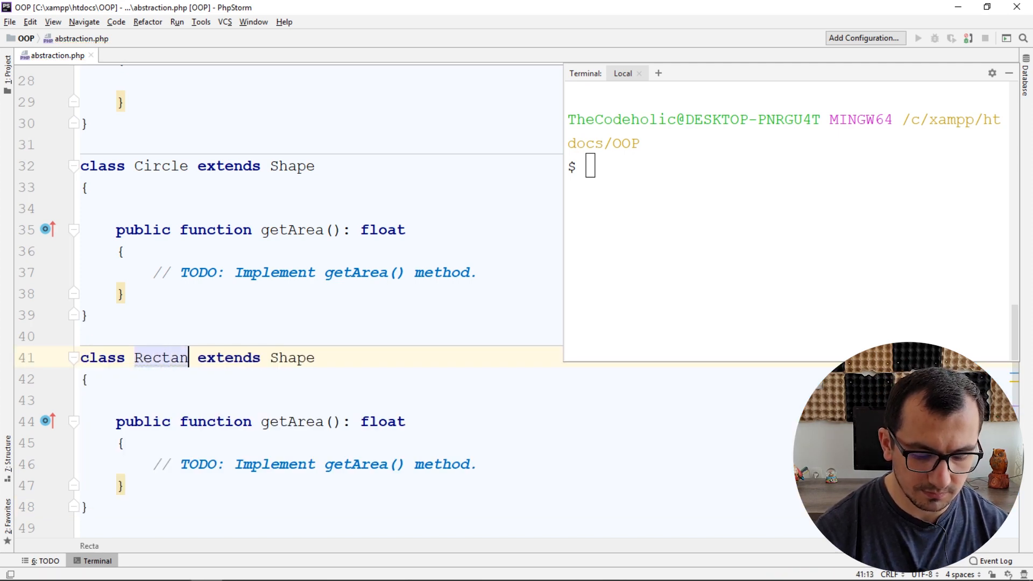
text(gle)
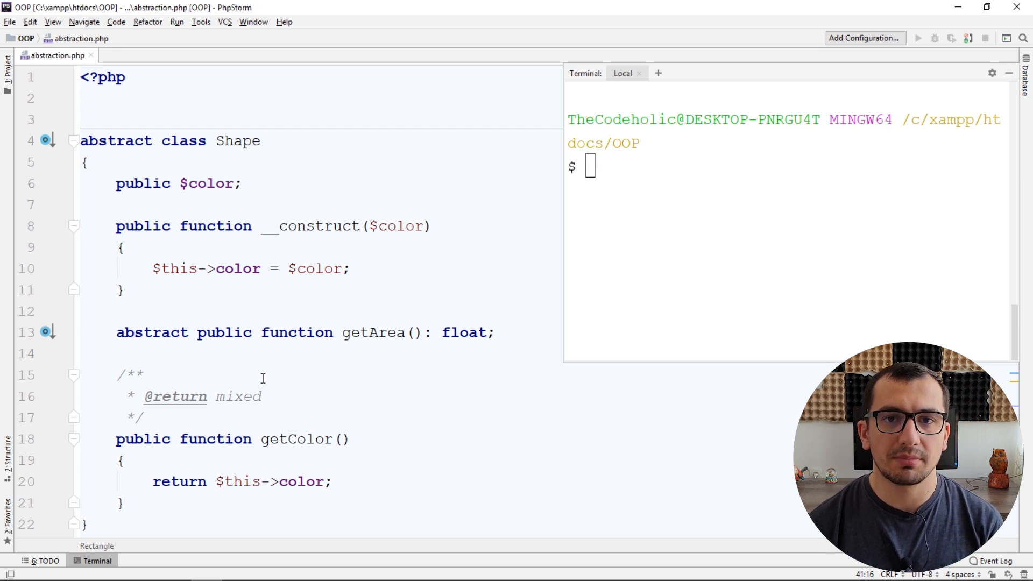
Insert an empty line at the top of the Circle class body above getArea
click(255, 140)
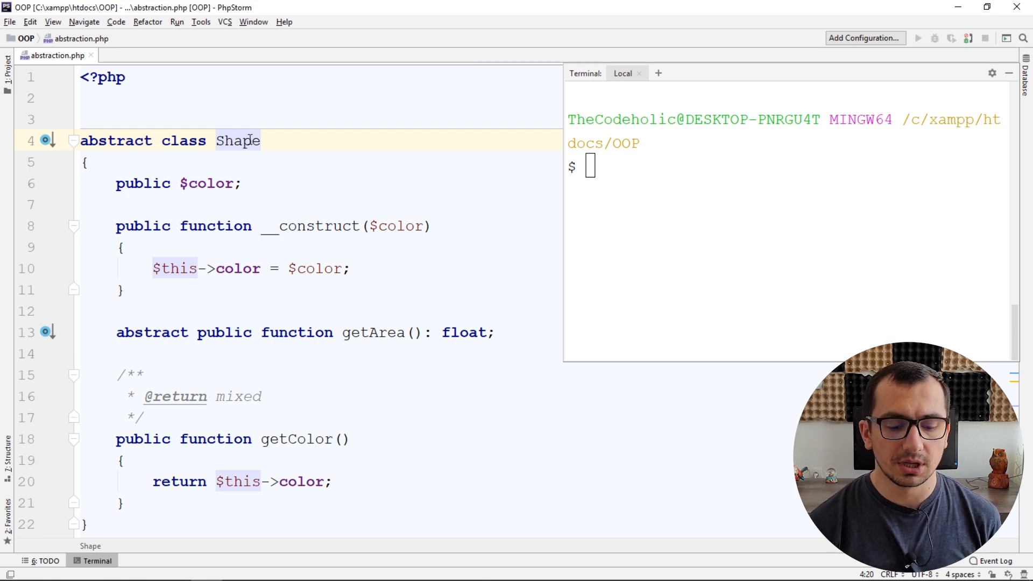
scroll(down, 3)
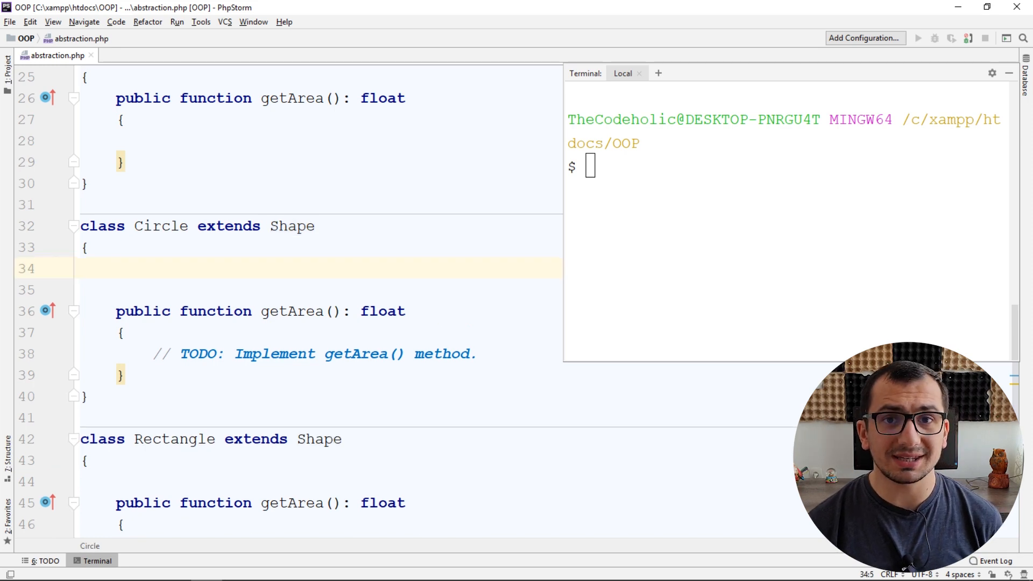
Declare public $radius and a Circle constructor calling parent::__construct($color) and storing $radius
text(public $rad)
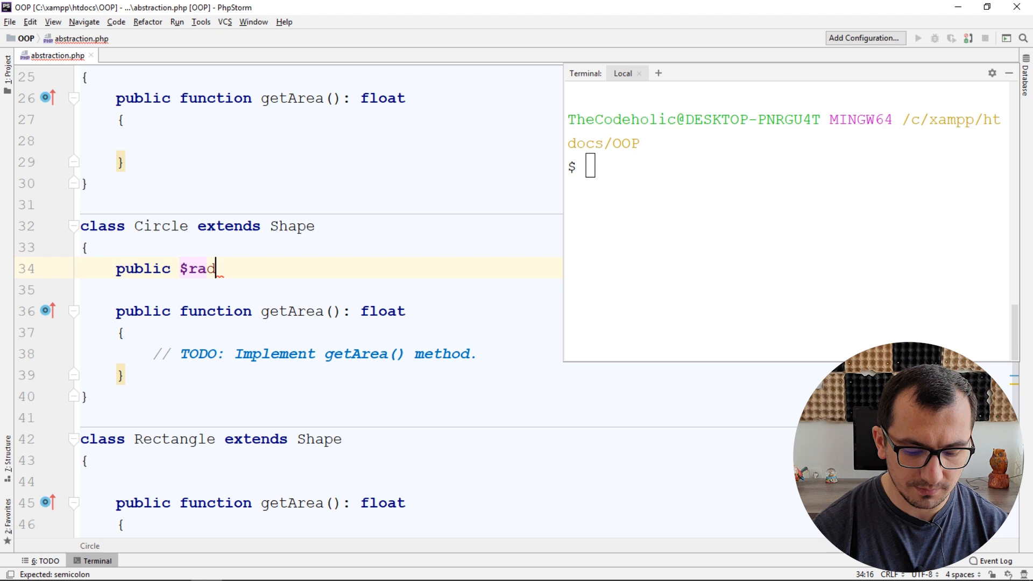
text(ius;)
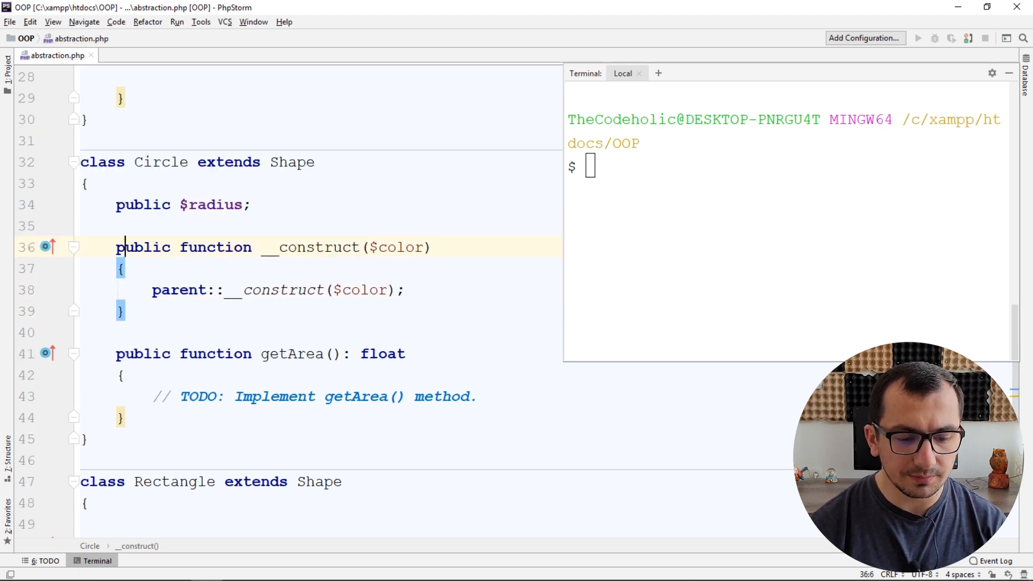
text(, $radius)
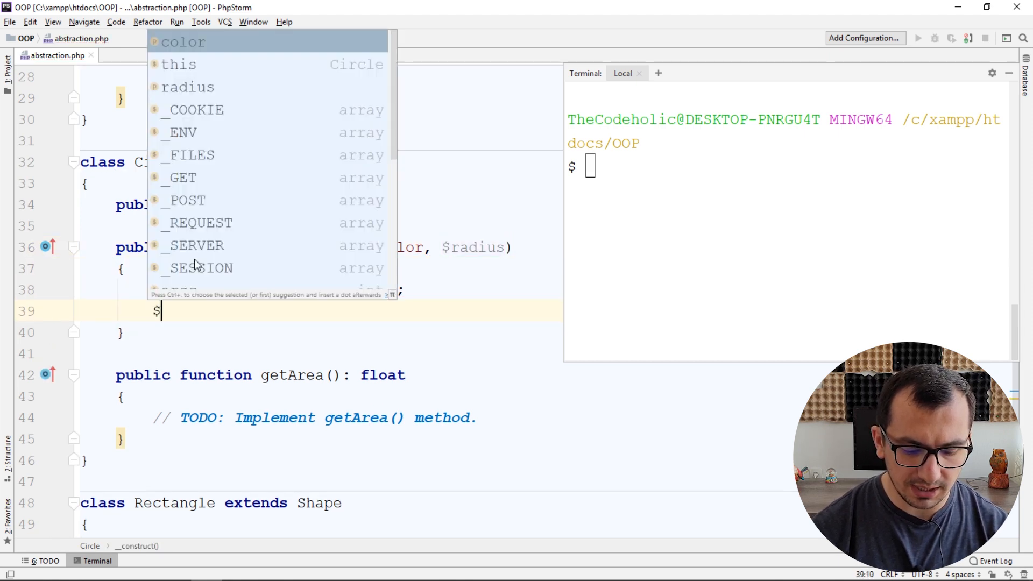
text(this->radius)
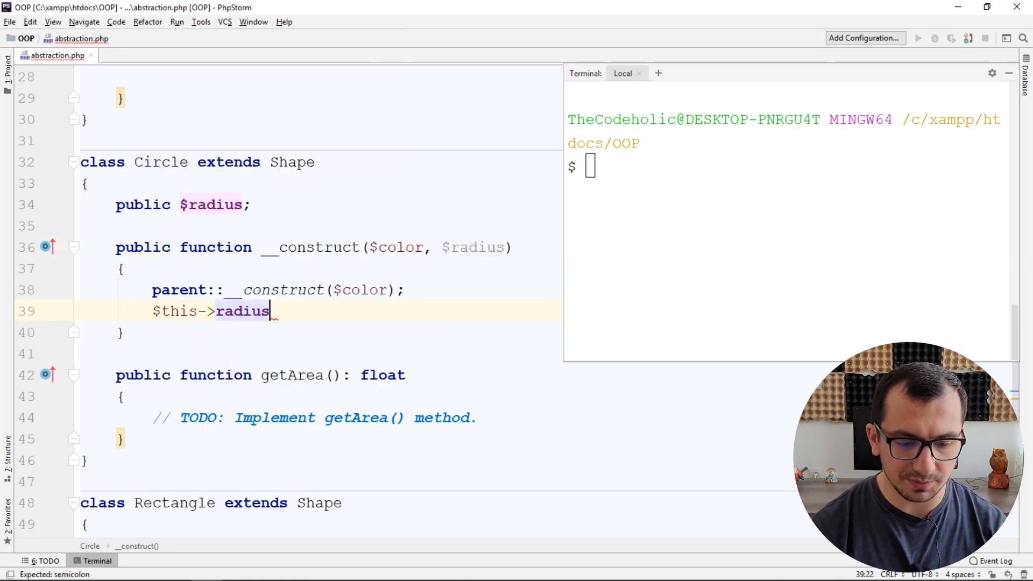
text(= $radius;)
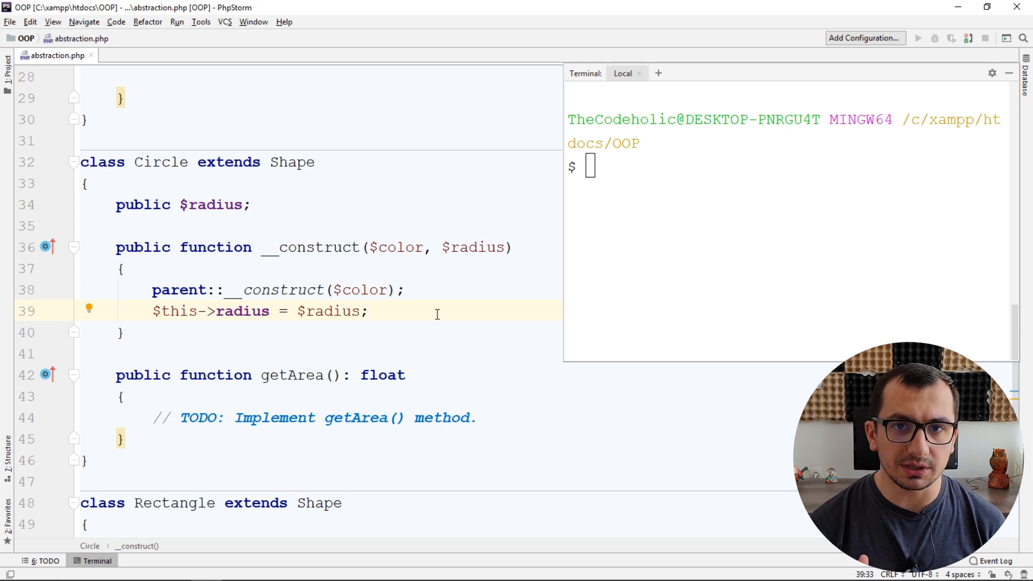
Make Circle::getArea return $this->radius * $this->radius * 3.14 instead of the TODO
click(153, 417)
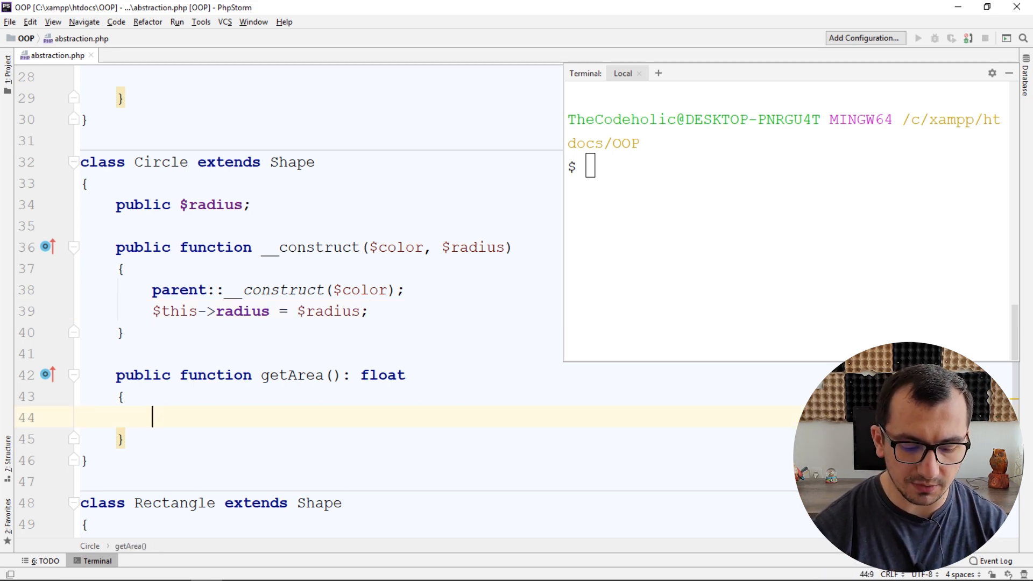
text(return $th)
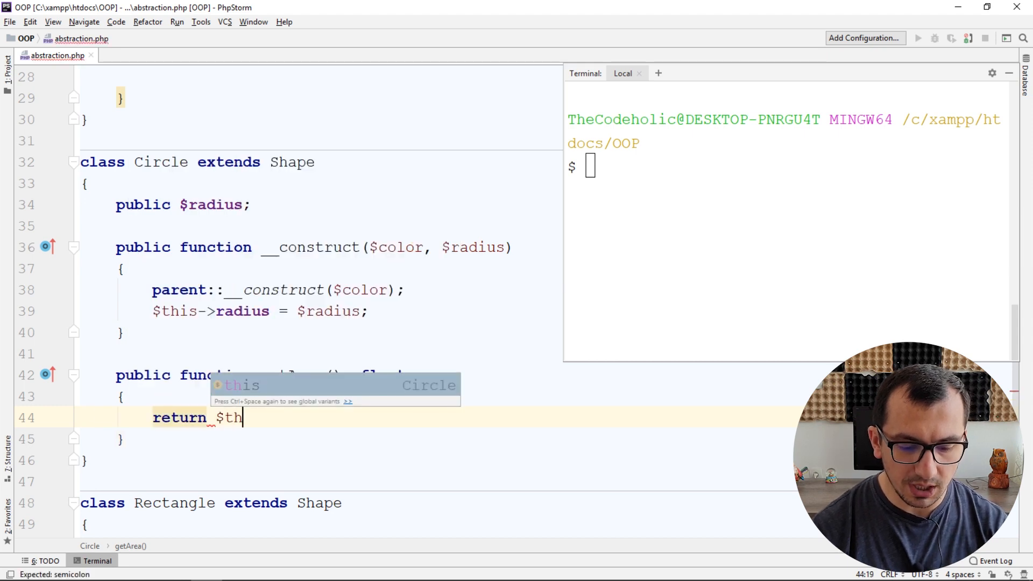
text(is->)
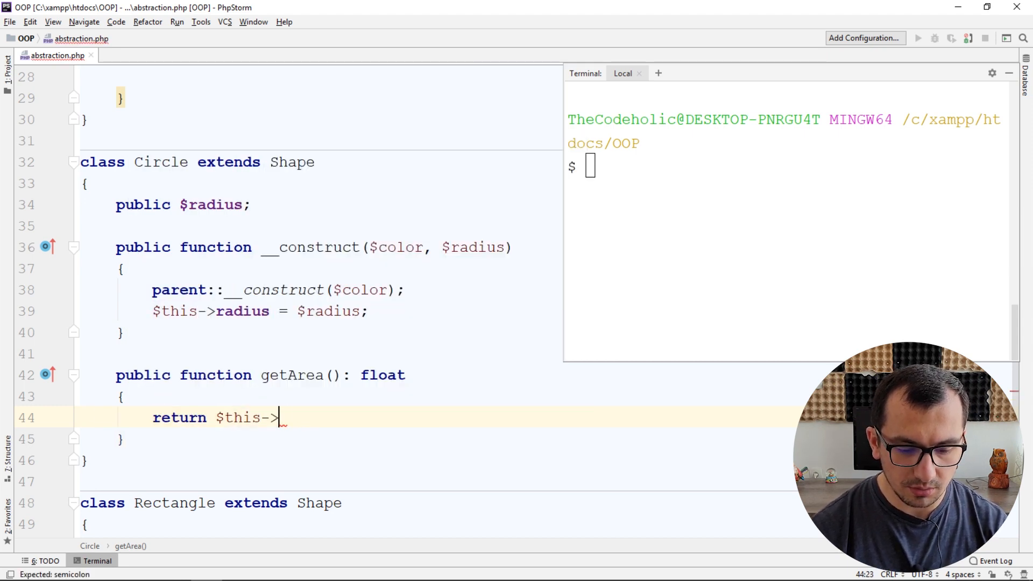
text(radius *)
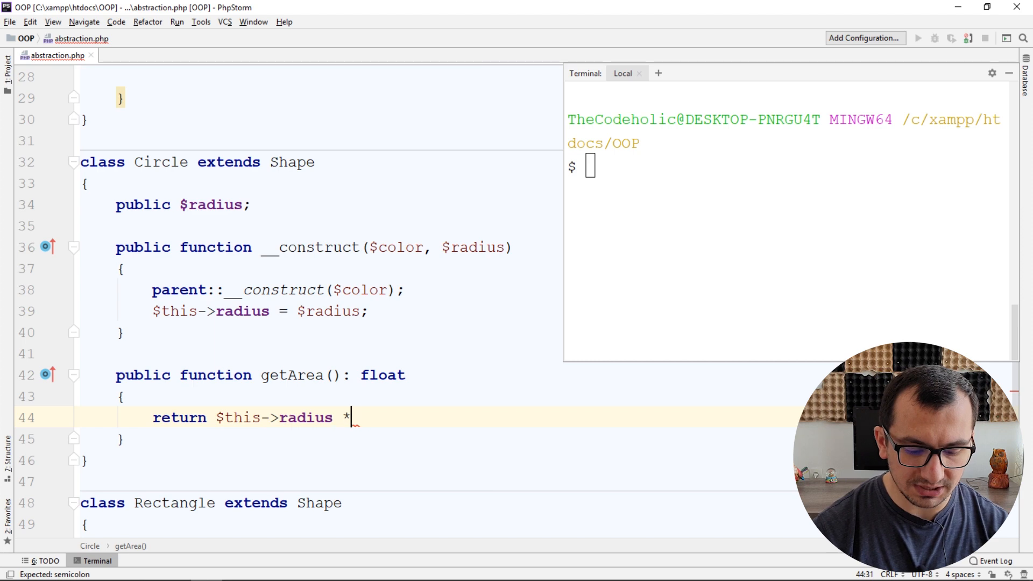
text($this->radius)
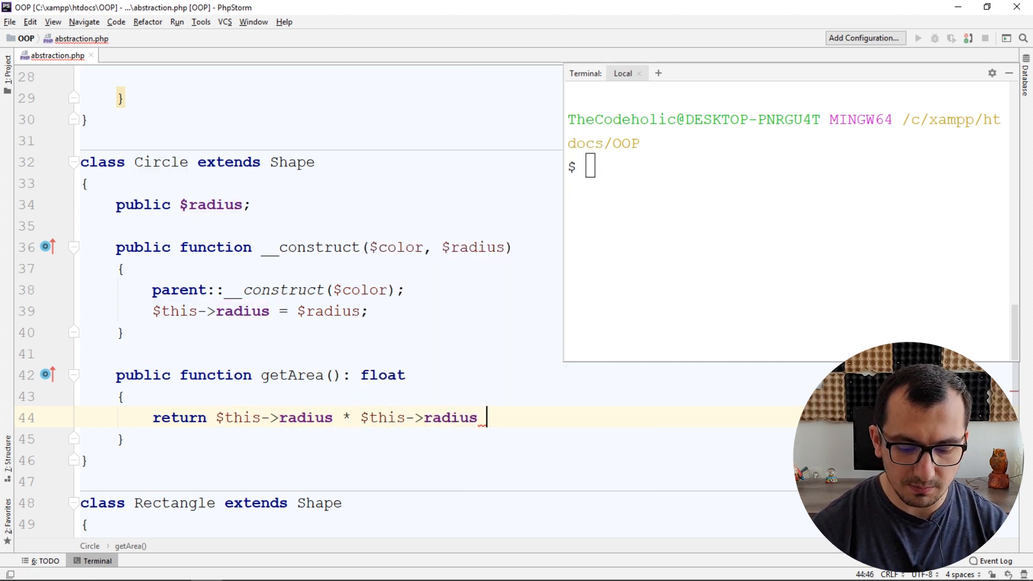
text(* 3.14;)
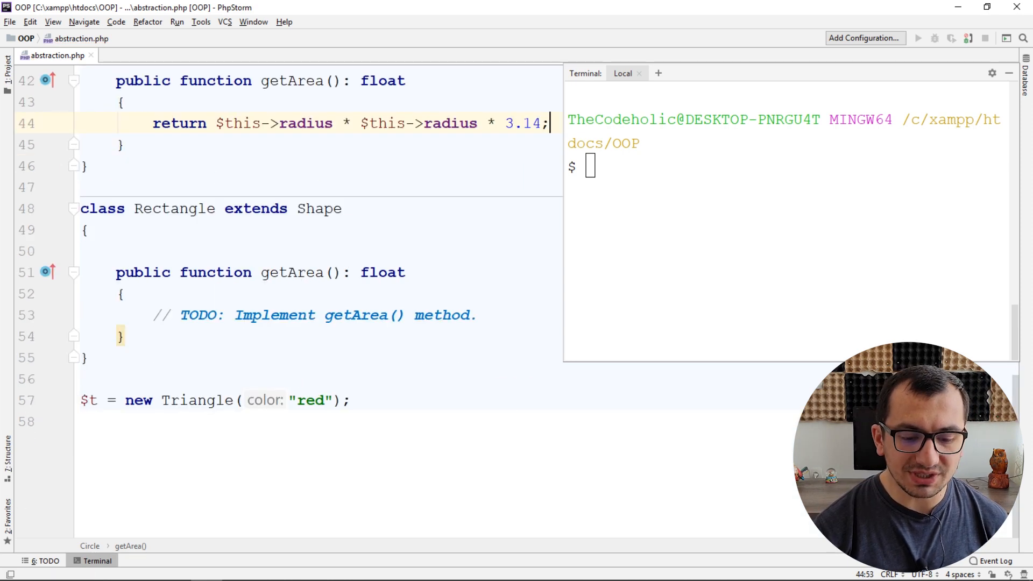
Give Rectangle $width and $length, a constructor storing them, and getArea returning width times length
click(284, 247)
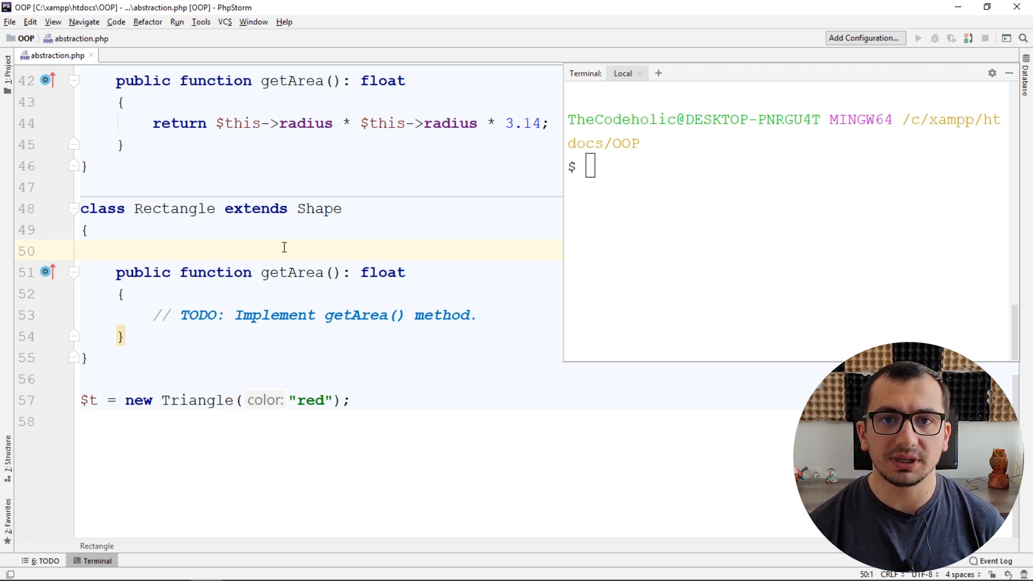
text(p)
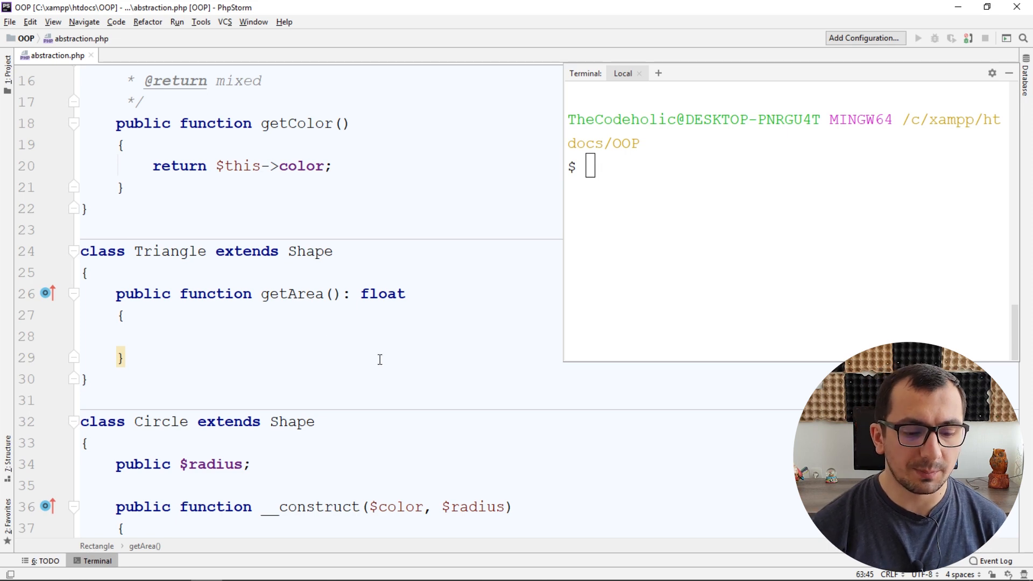
click(71, 250)
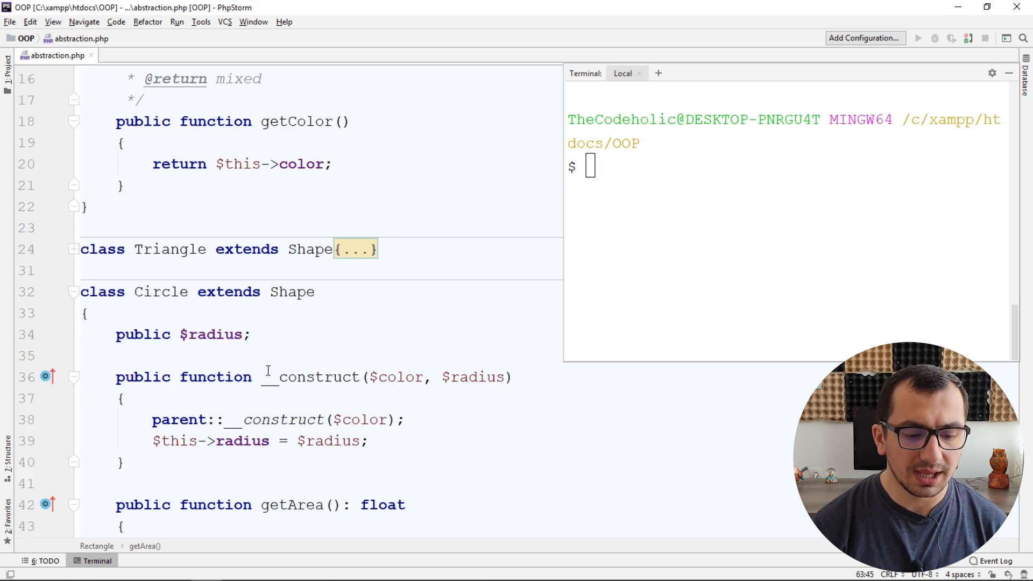
scroll(down, 3)
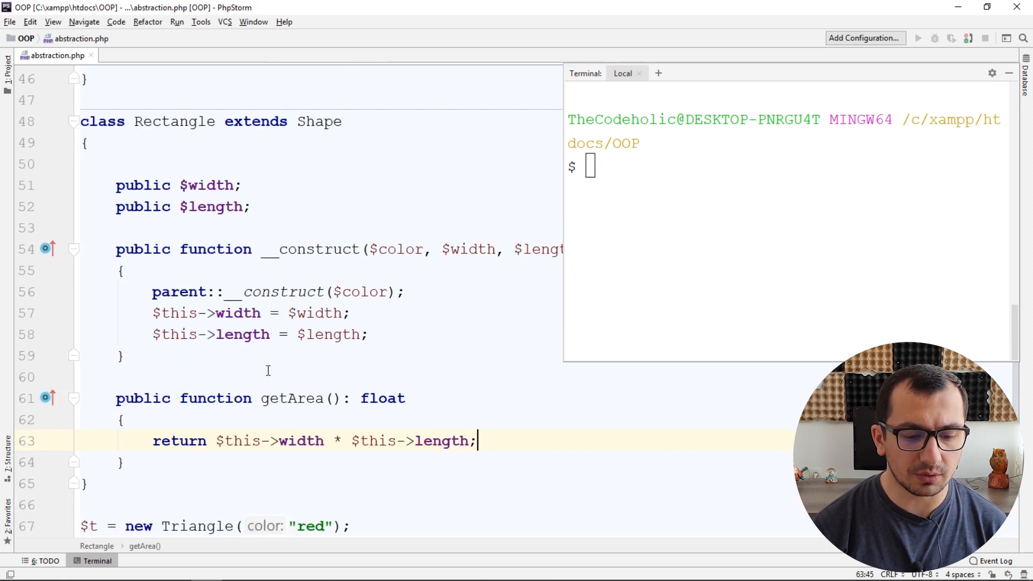
Replace the Triangle with new Rectangle("red", 10, 5) and echo $t->getArea()
double_click(197, 401)
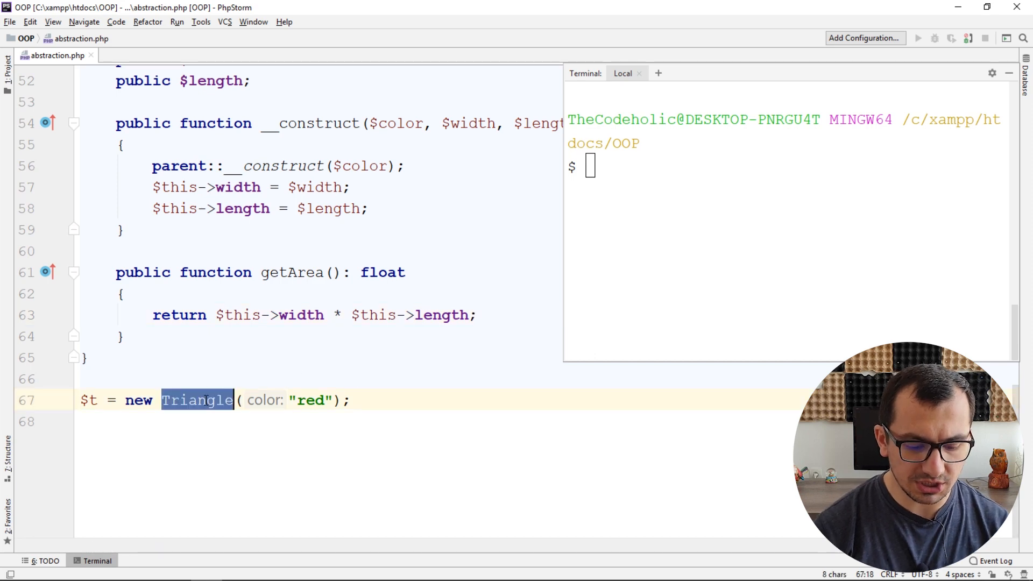
text(Rect)
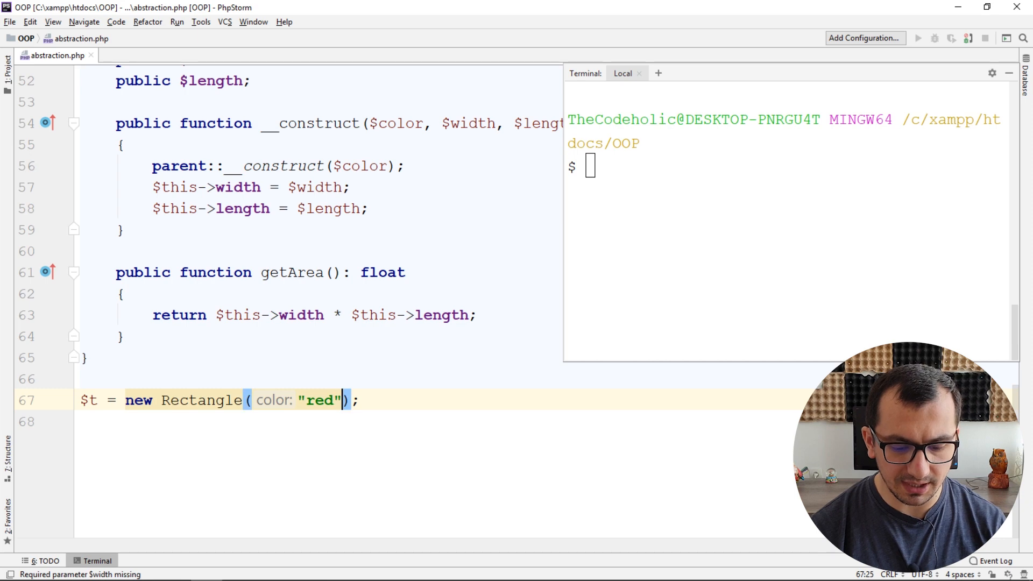
text(, width: 10, length: 5)
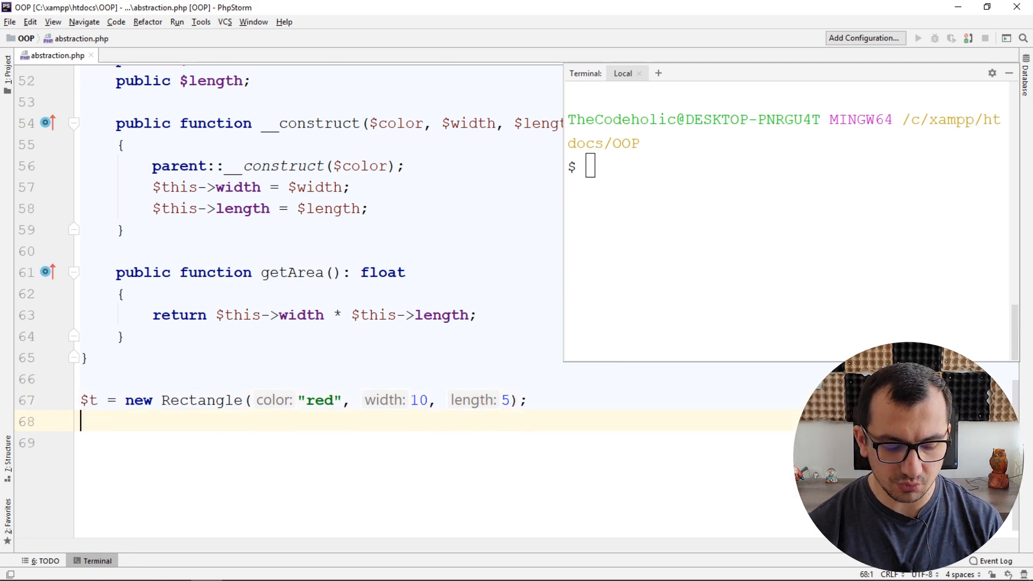
text(echo $)
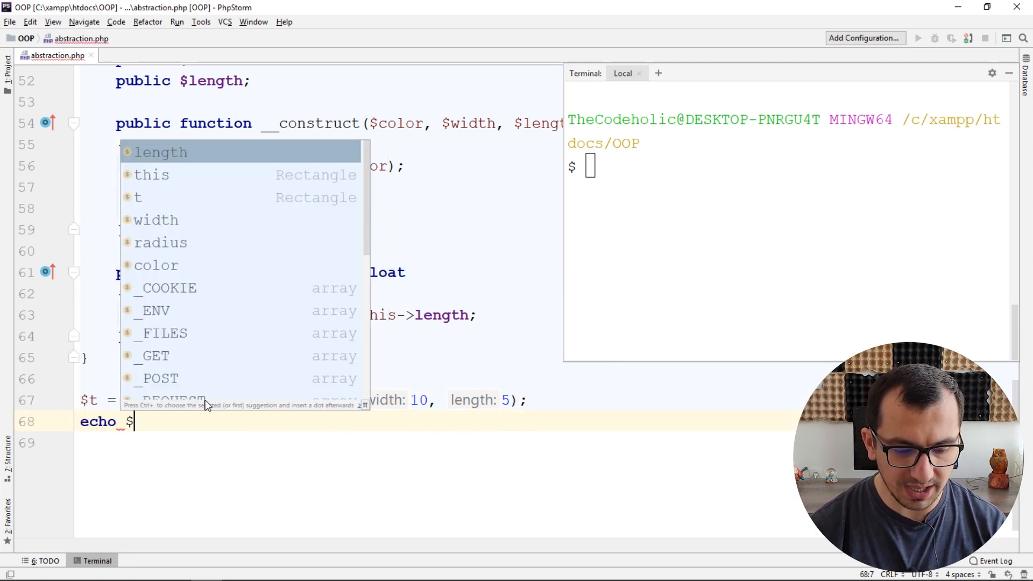
text(-.ge)
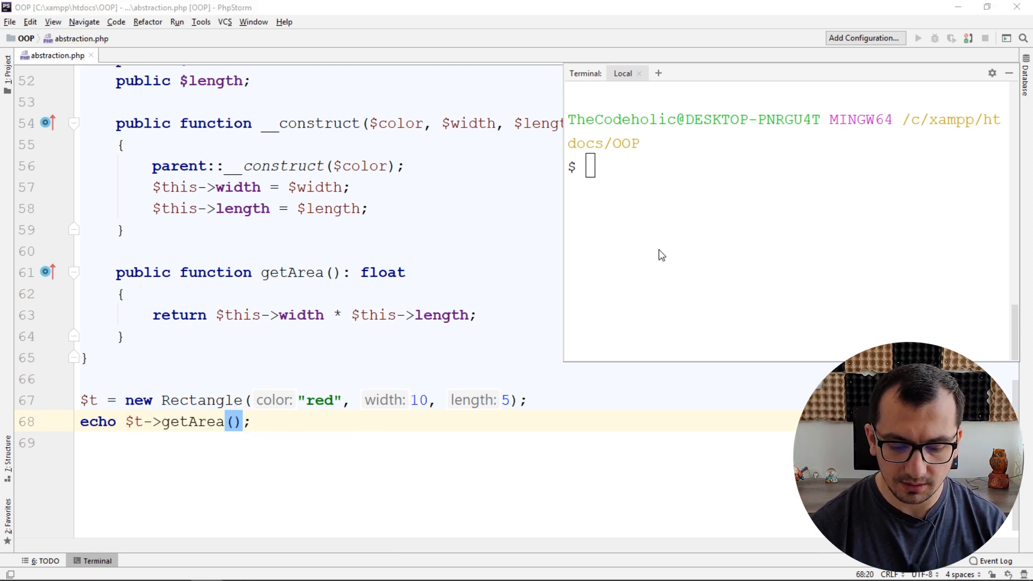
Run php abstraction.php in the terminal so it prints 50
text(php in)
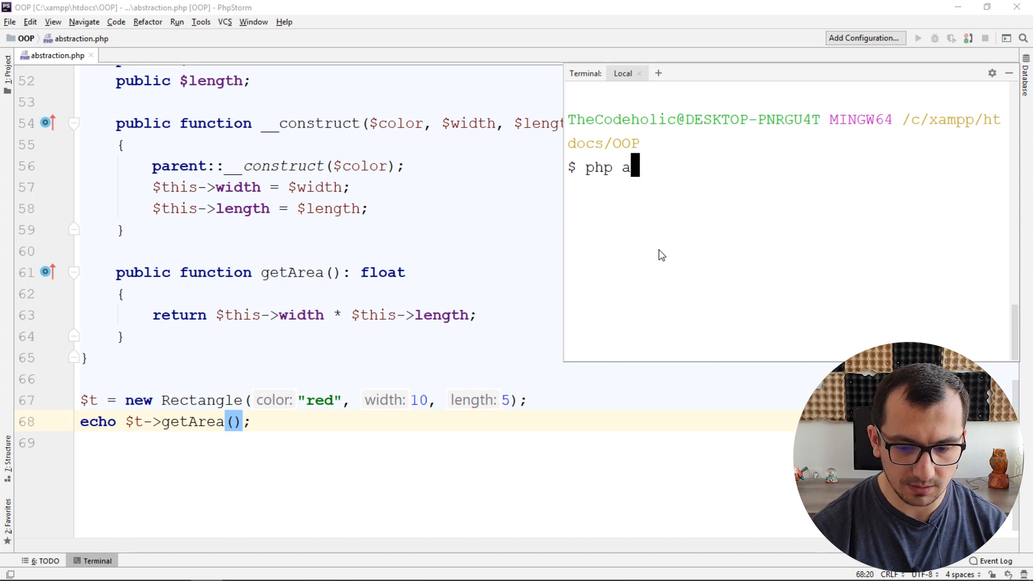
key(Enter)
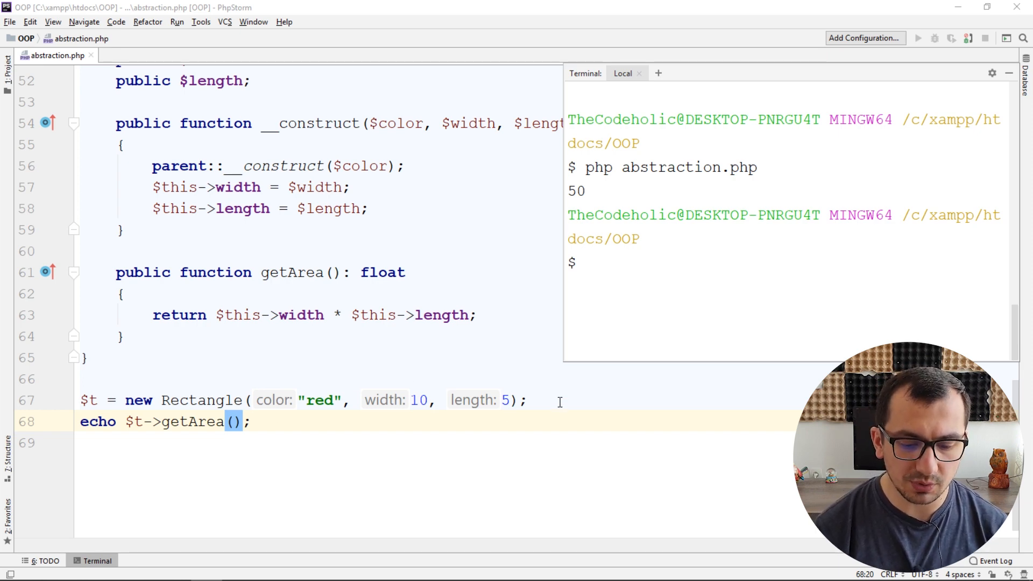
Create $circle = new Circle('blue', 5) and echo $circle->getArea() after the rectangle's area
text($circl)
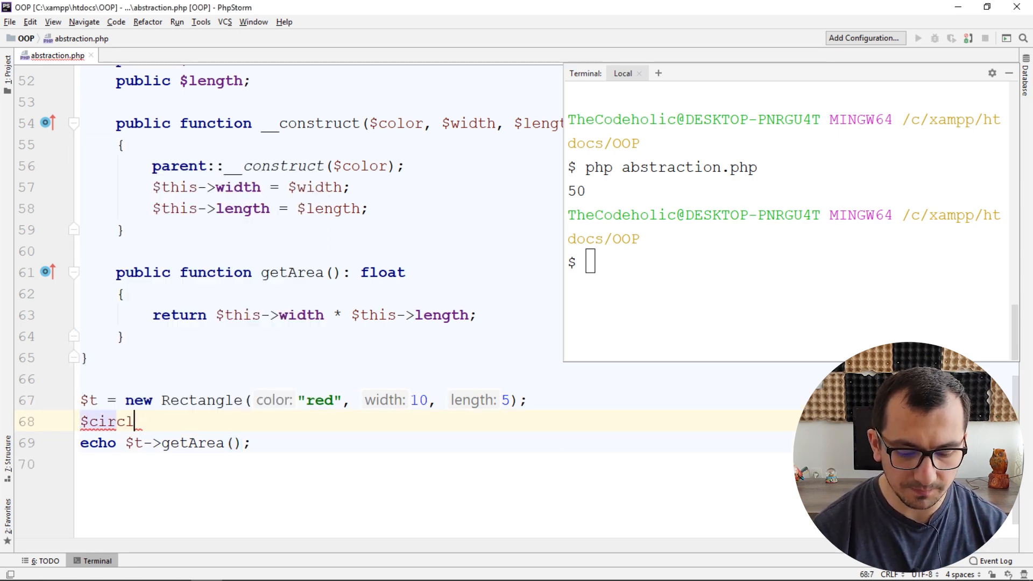
text(e = new Circle('blue)
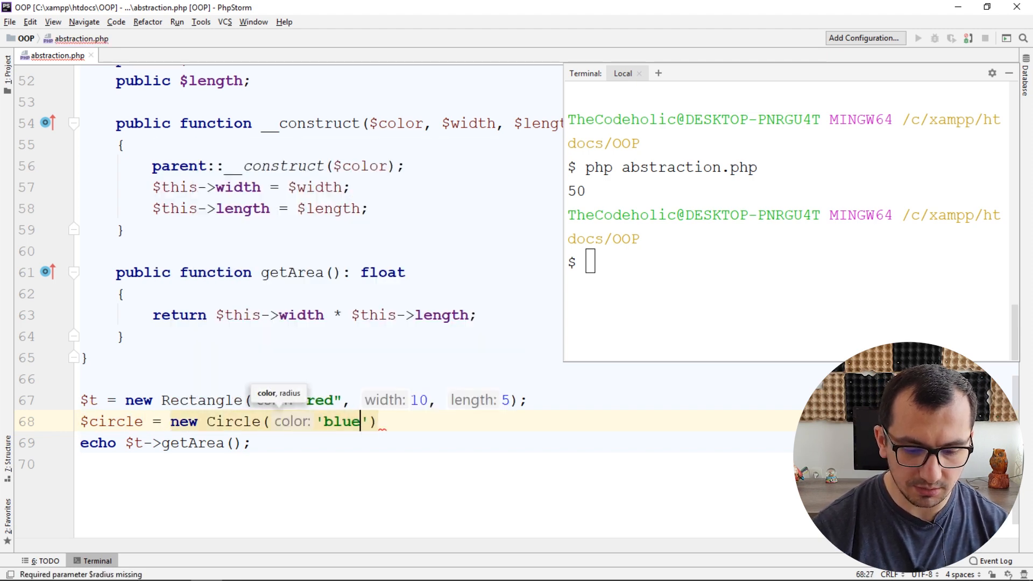
text(,)
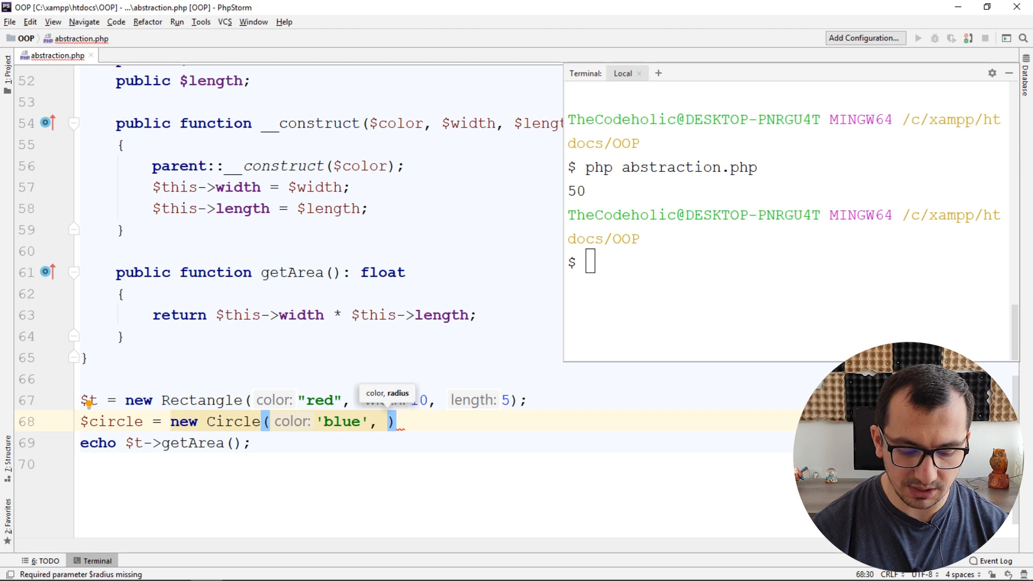
text(radius: 5))
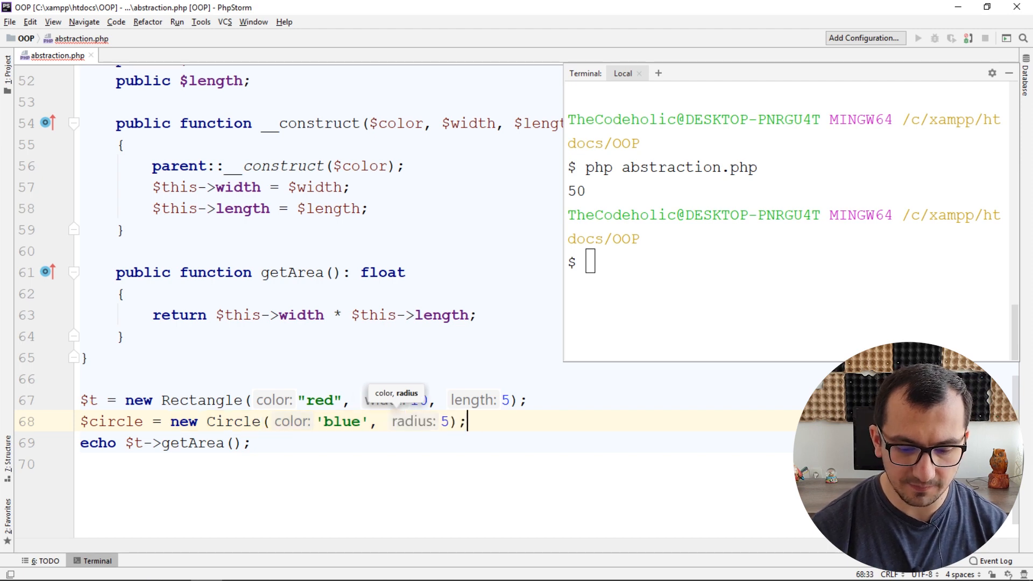
text(echo)
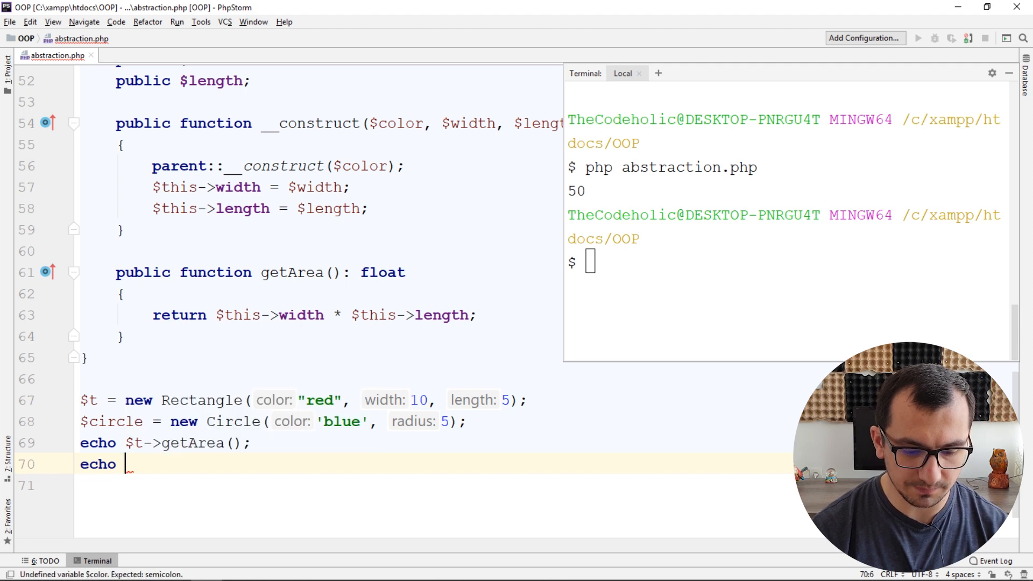
text($circle->)
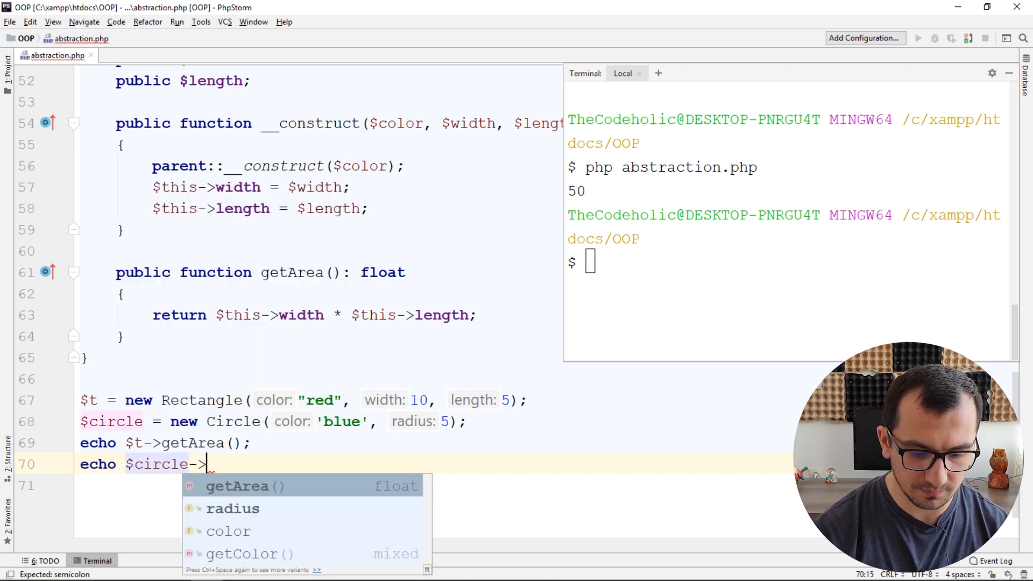
Rerun the script in the terminal so it prints 5078.5
click(237, 485)
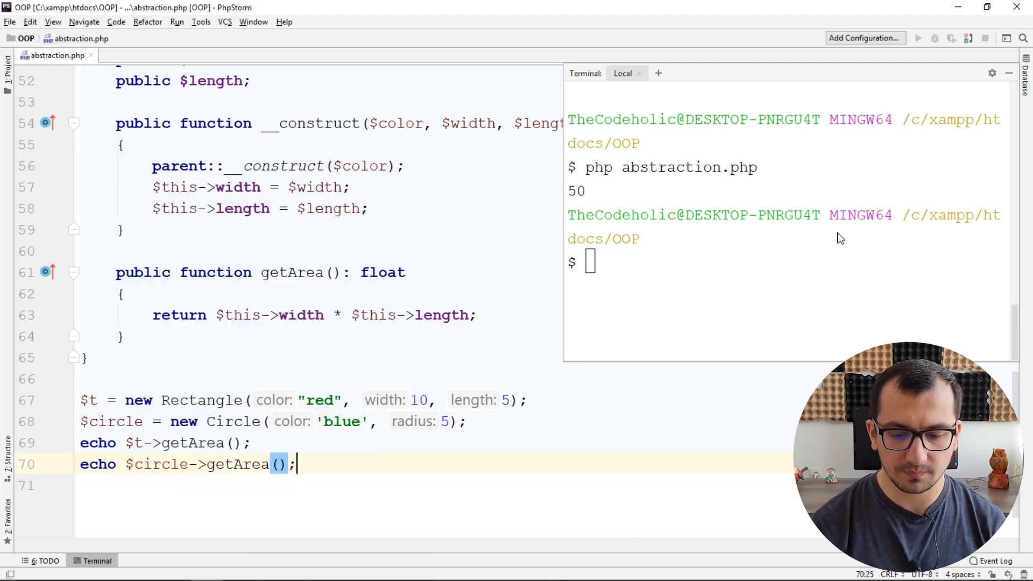
key(Enter)
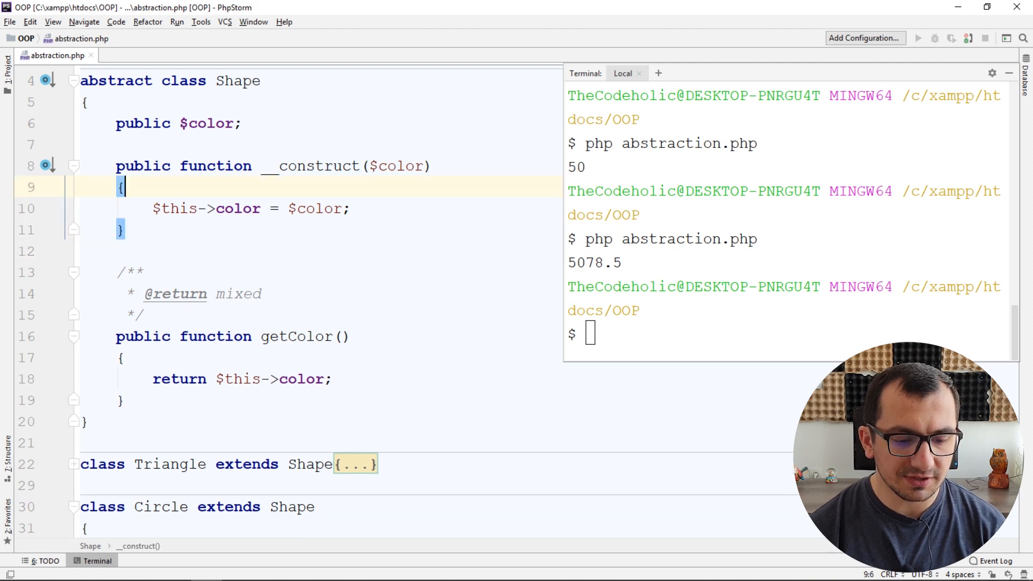
Declare abstract public function getArea(): float; in the Shape class above the constructor
text(abstract public function getArea(): float;)
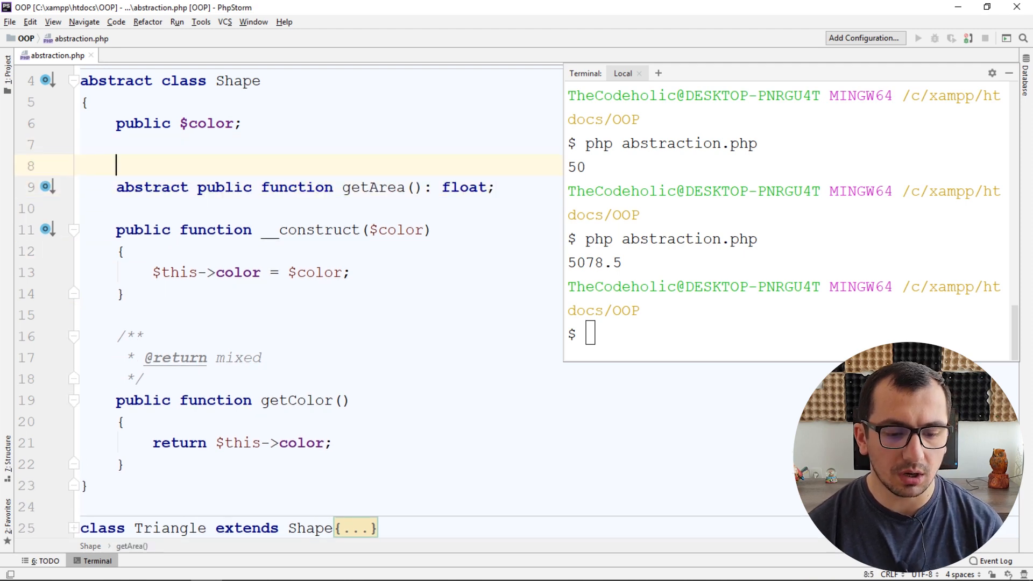